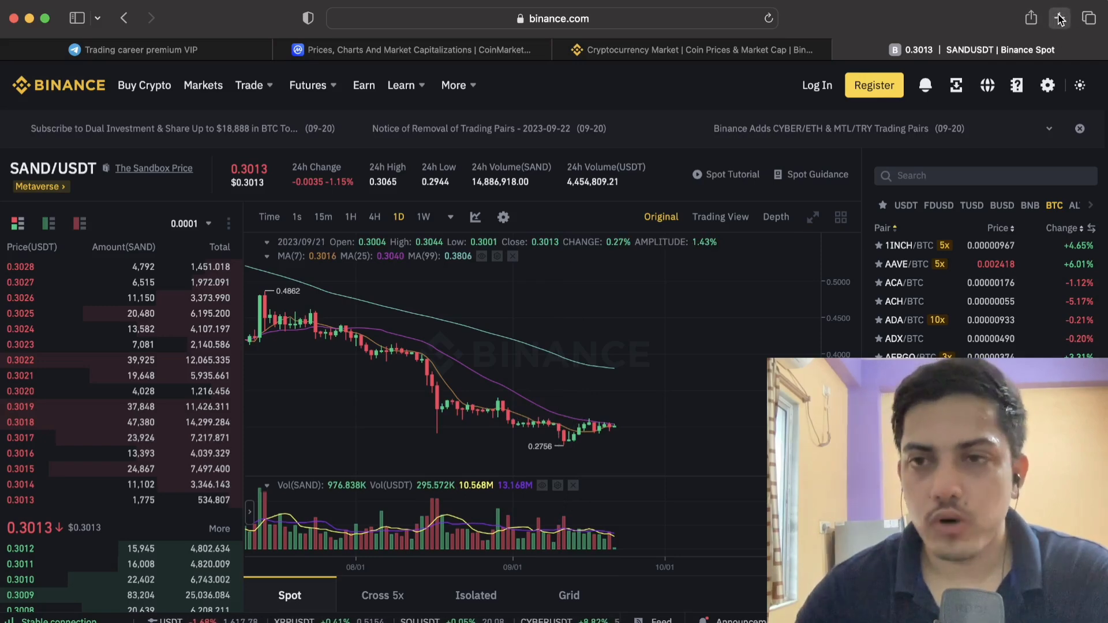
Open a new blank Safari tab beside the Binance SAND/USDT chart.
click(1058, 18)
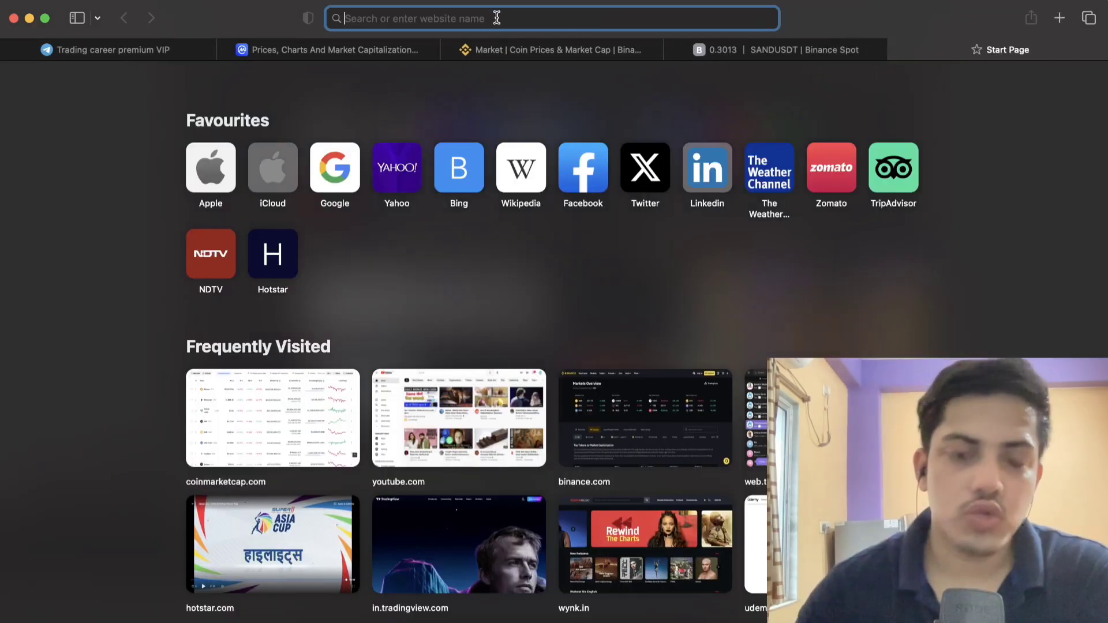
Open the virtual mega yacht sale article, then search CoinMarketCap for 'sa' to reach The Sandbox.
text(a yatch got sold metaverse)
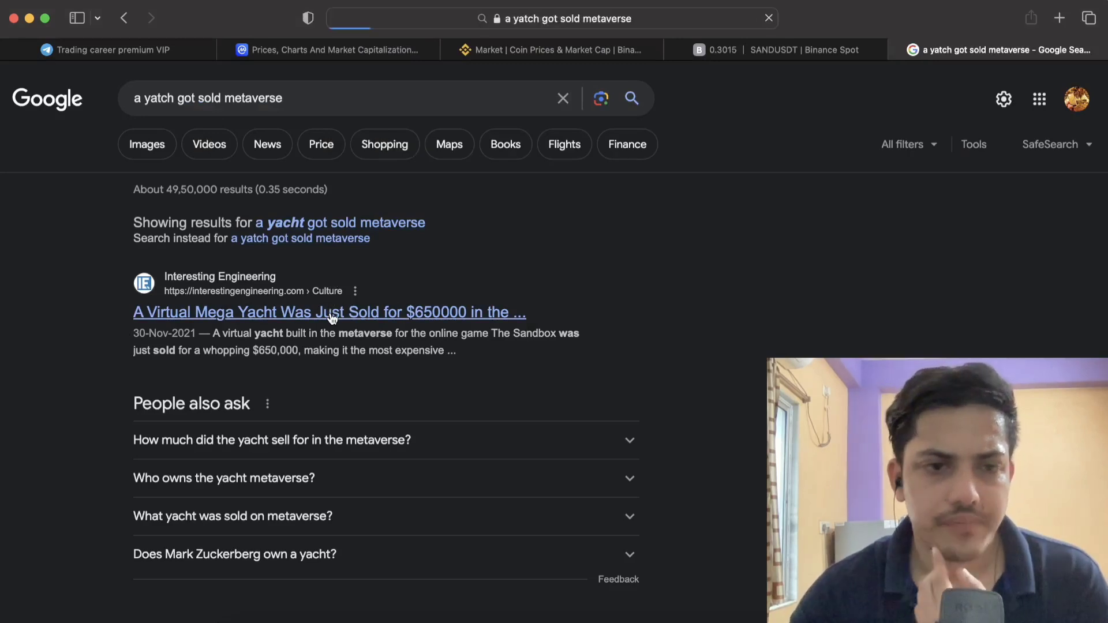
click(328, 311)
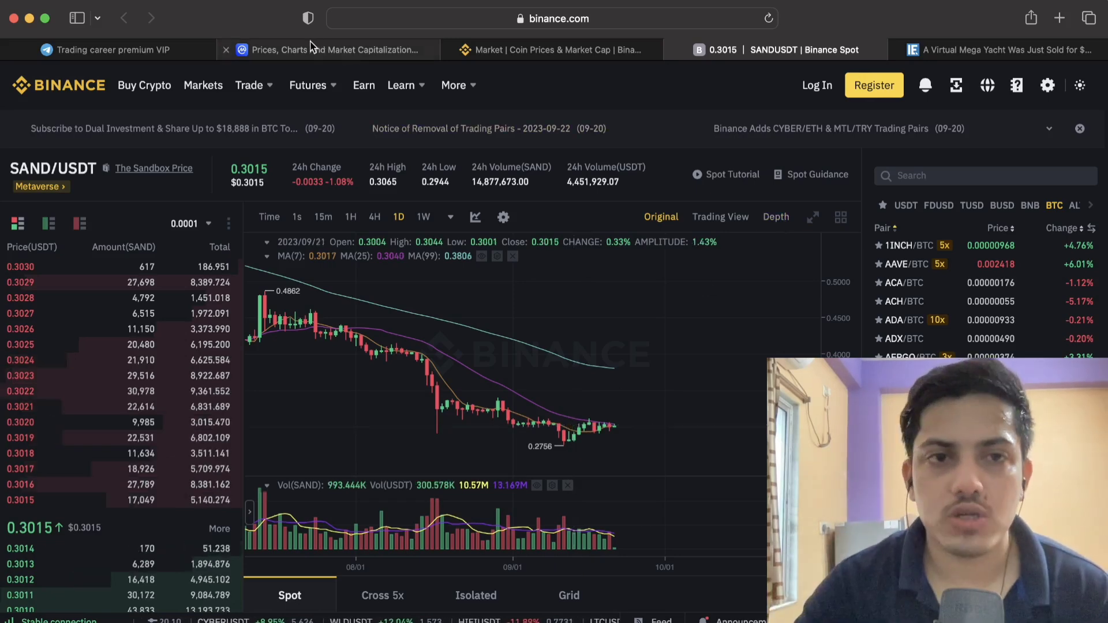
click(328, 50)
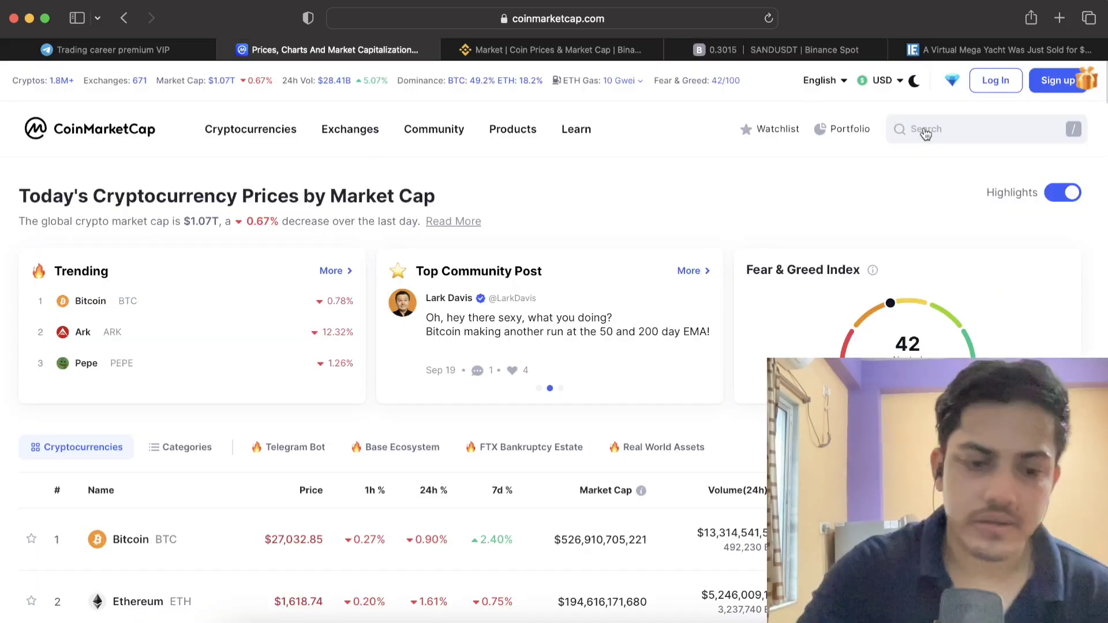
text(sanking)
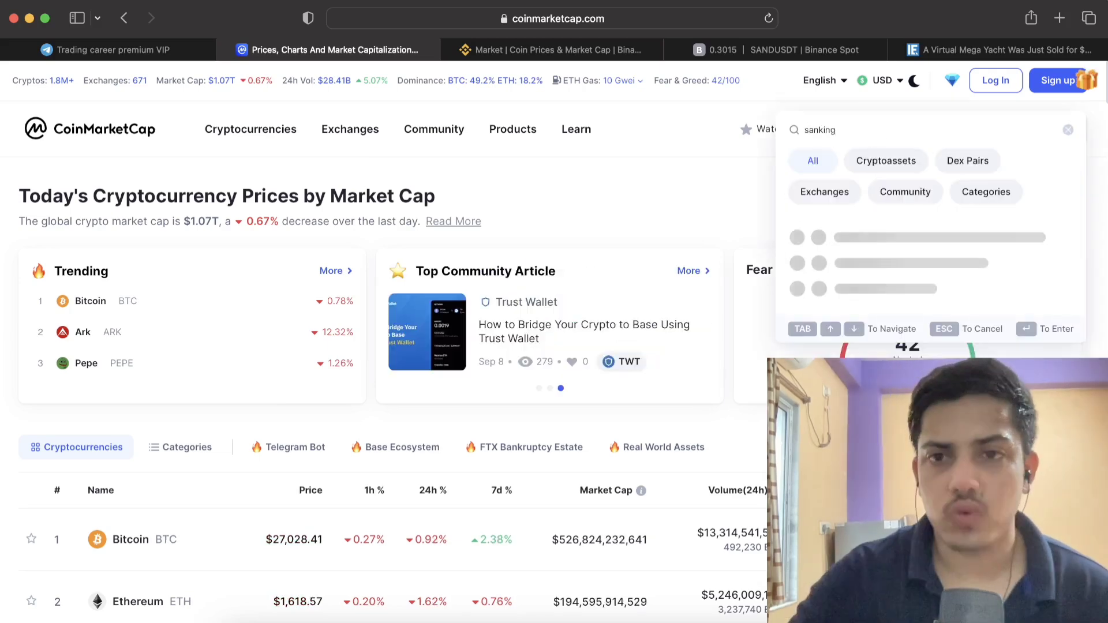
key(Backspace)
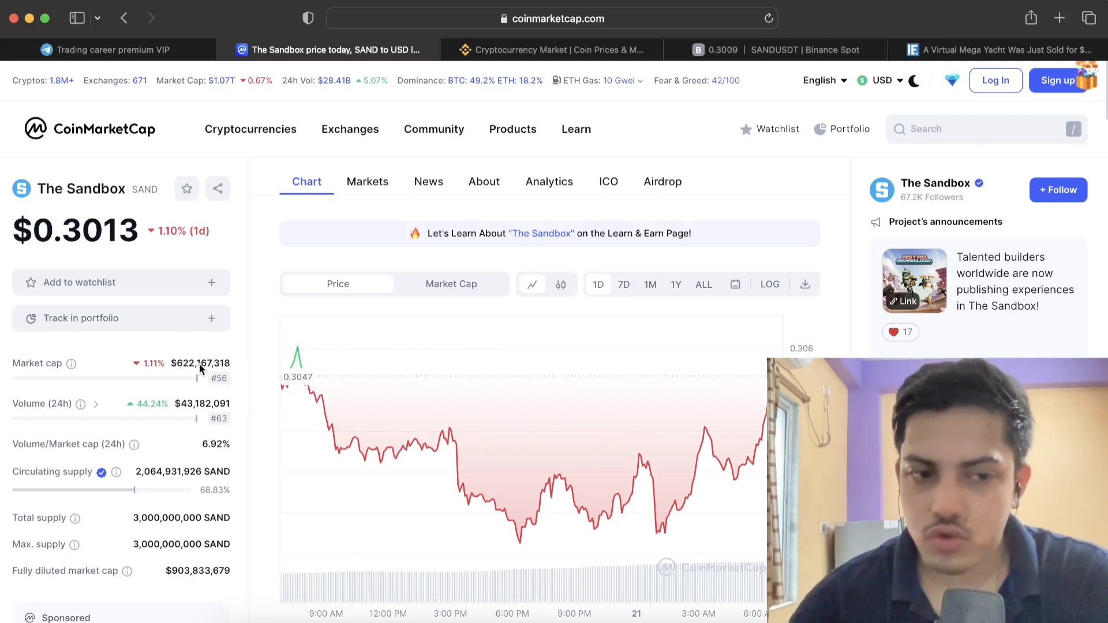
scroll(down, 3)
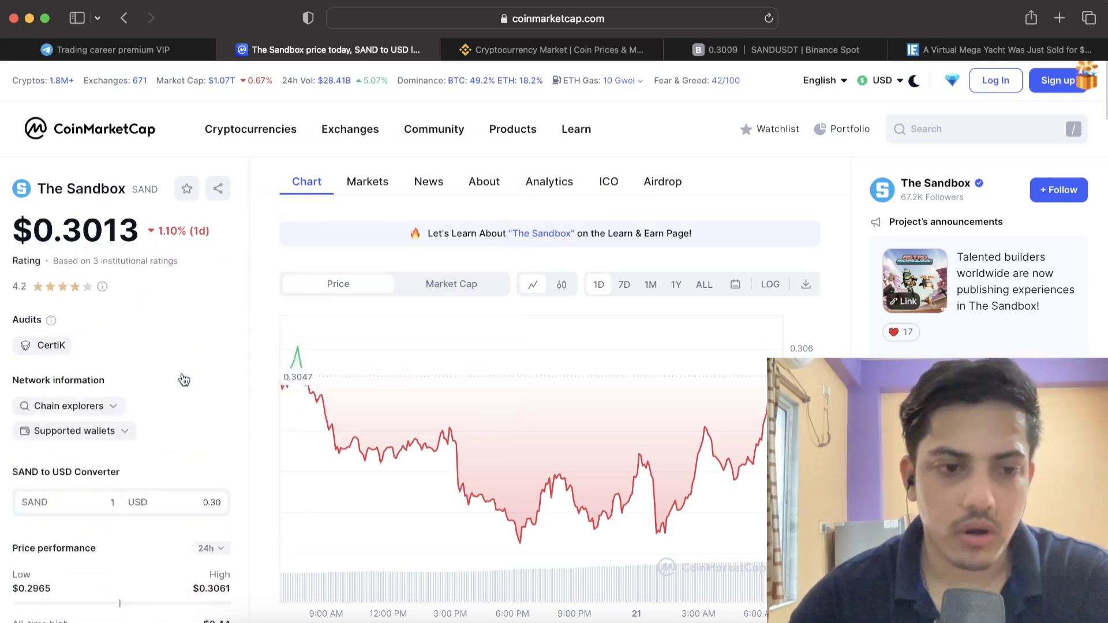
scroll(down, 3)
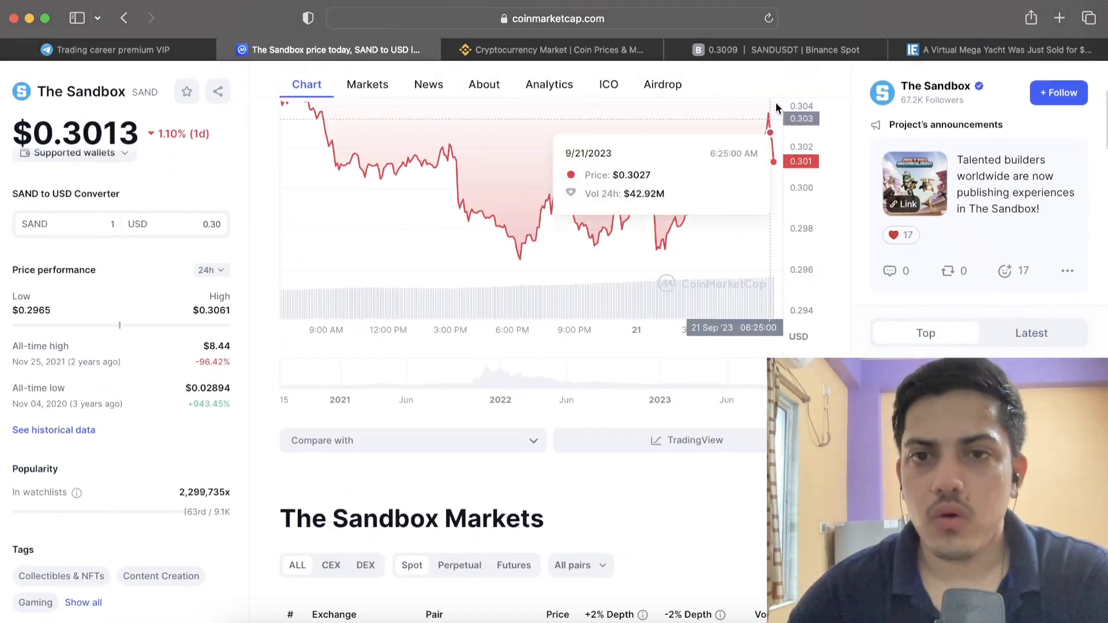
click(773, 50)
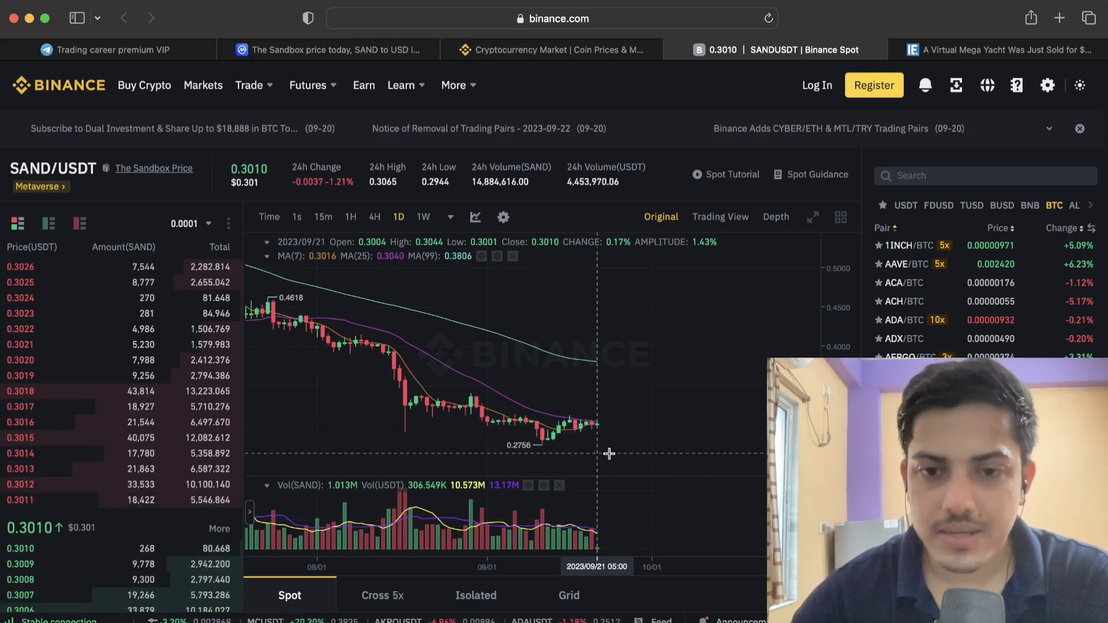
mouse_move(589, 422)
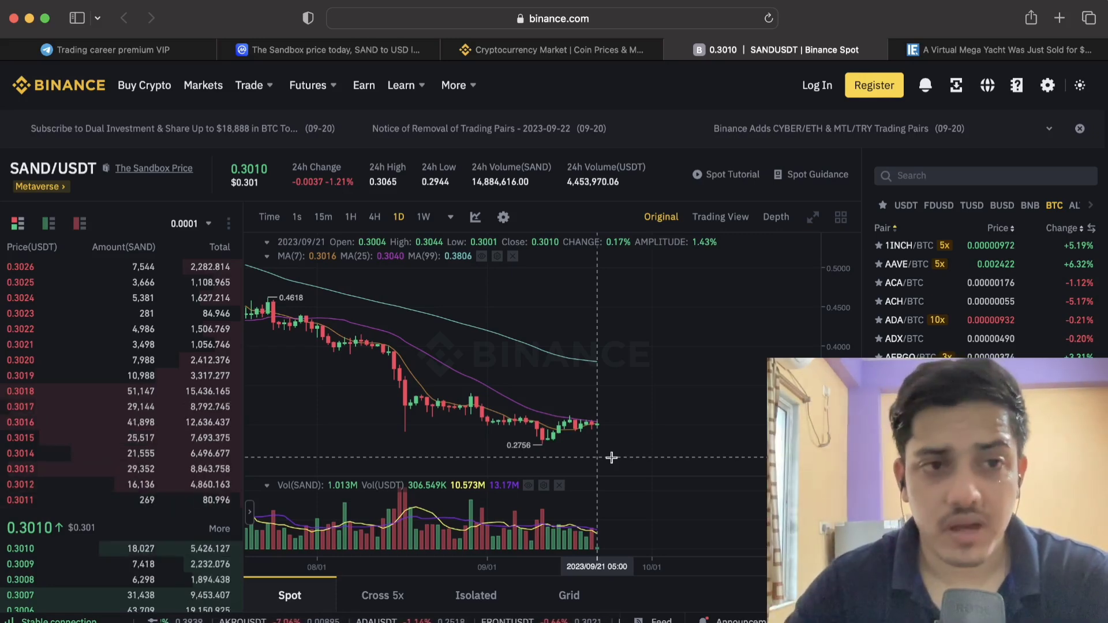
mouse_move(360, 304)
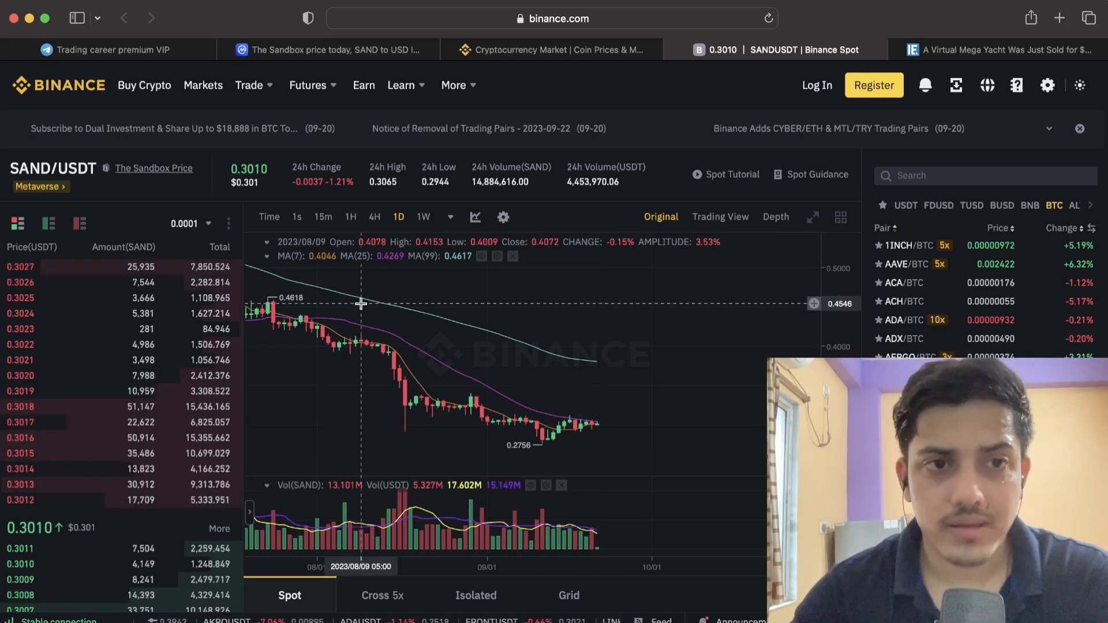
Check the Telegram STORJ signal, then return to Binance's market list filtered to SAND.
click(106, 50)
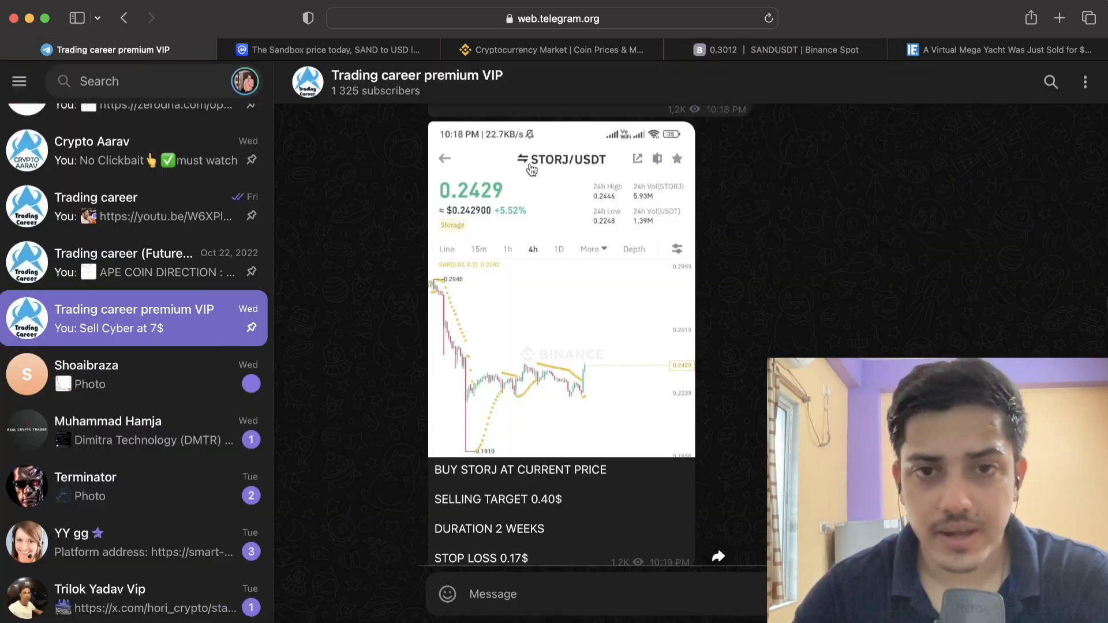
click(551, 50)
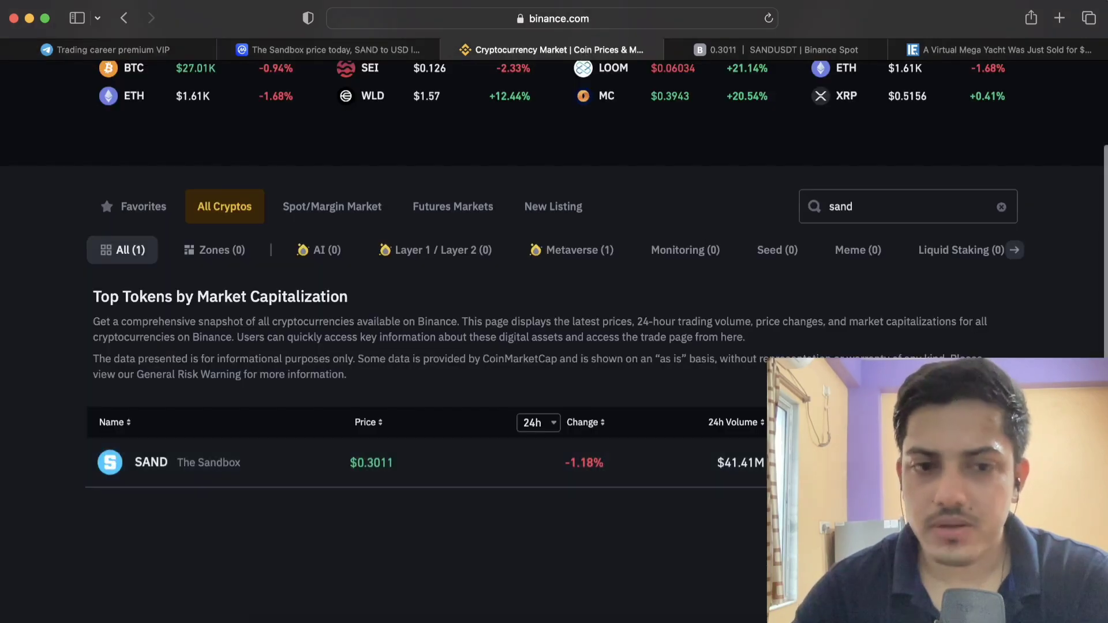
Search Binance markets for 'sto' to show STORJ, then revisit CoinMarketCap and the Telegram signal.
click(1001, 207)
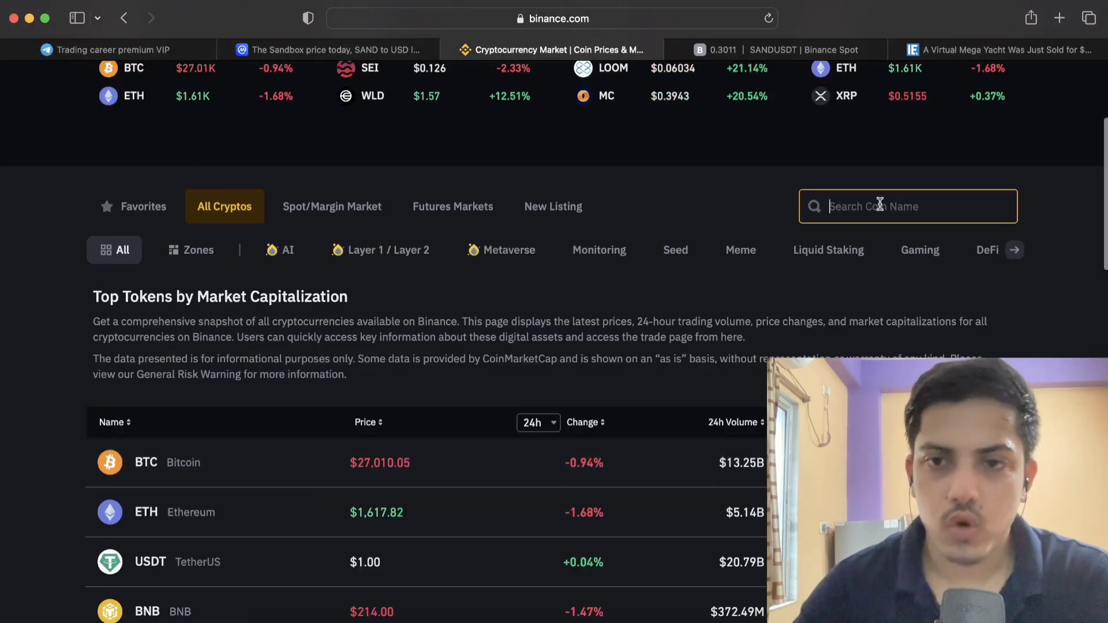
text(storj)
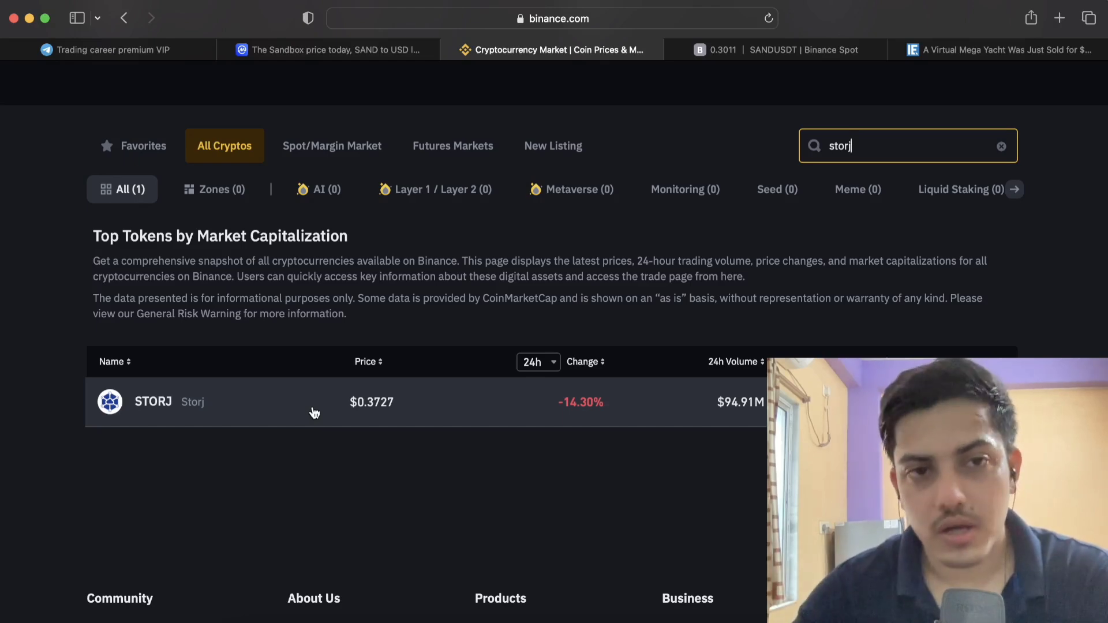
click(328, 50)
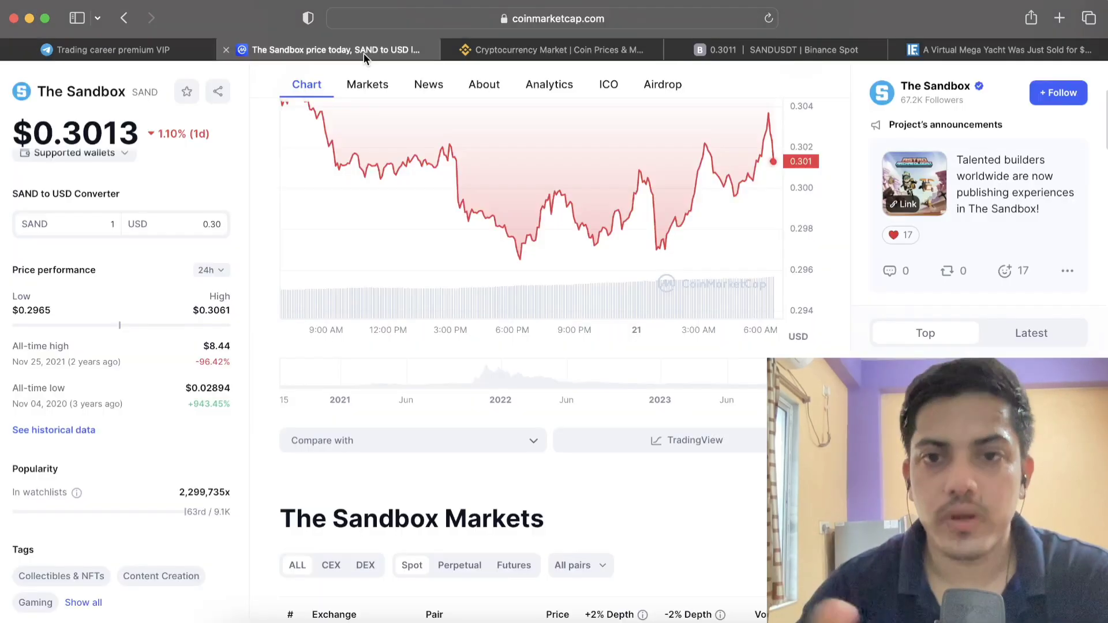
click(106, 50)
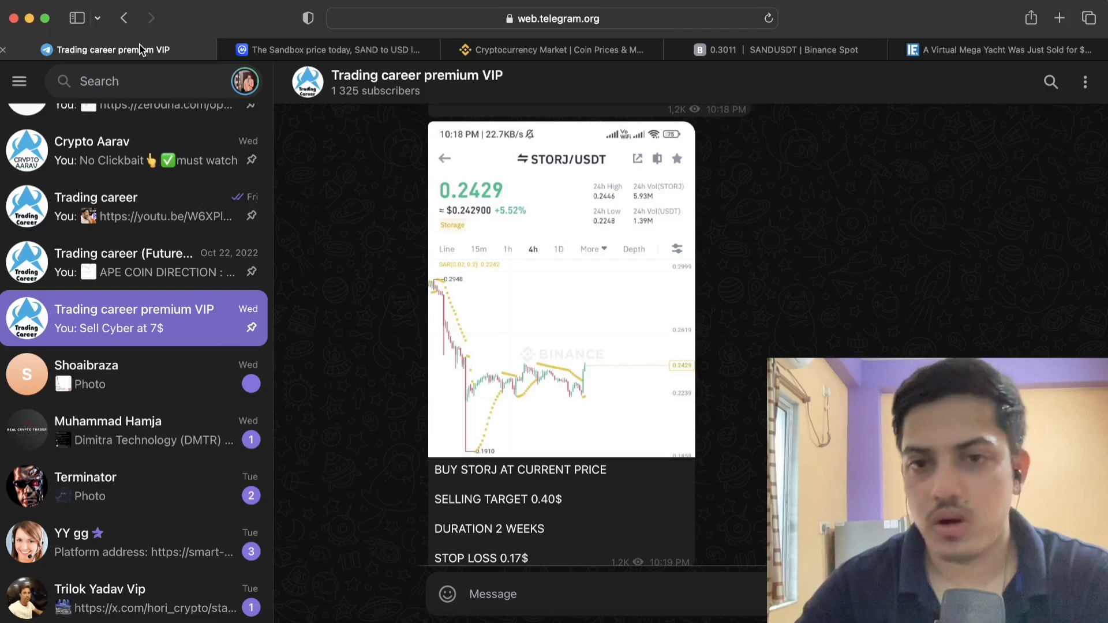